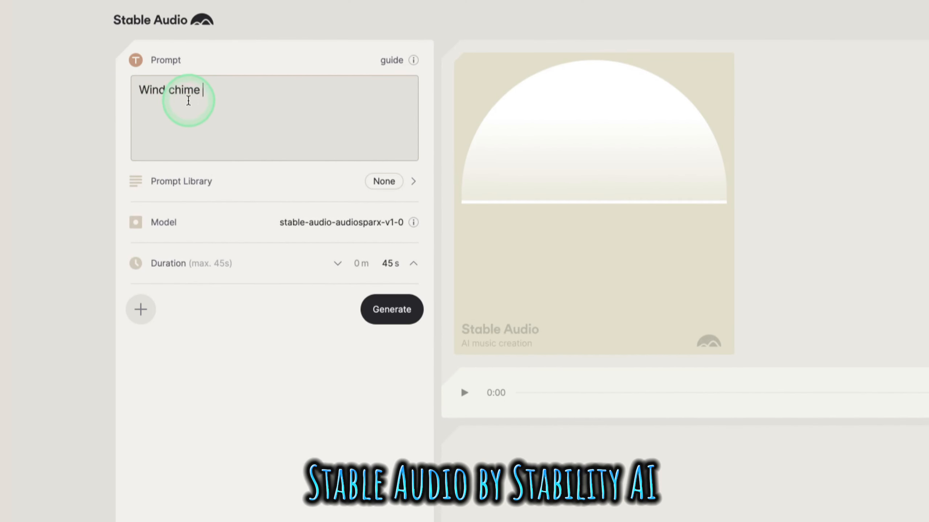
mouse_move(356, 214)
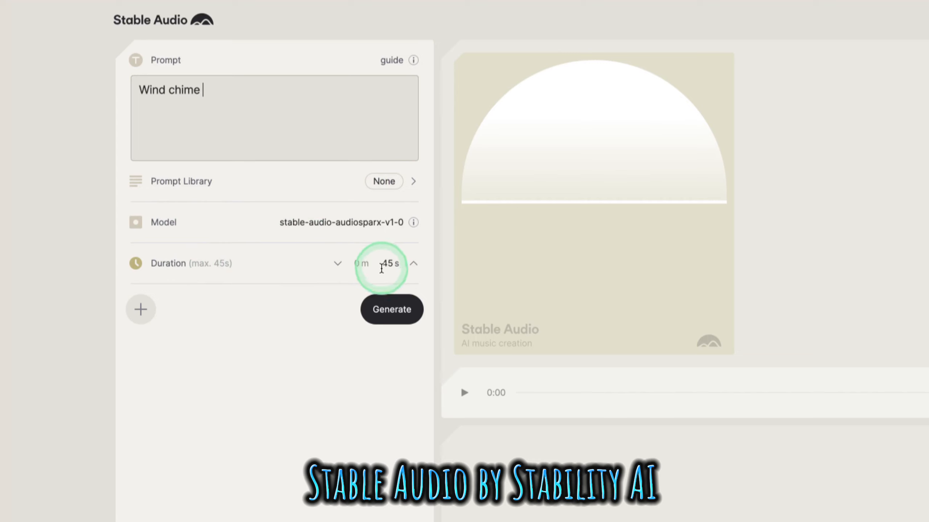
- Set the Wind chime track duration to 45 seconds and return to the prompt
left_click(391, 309)
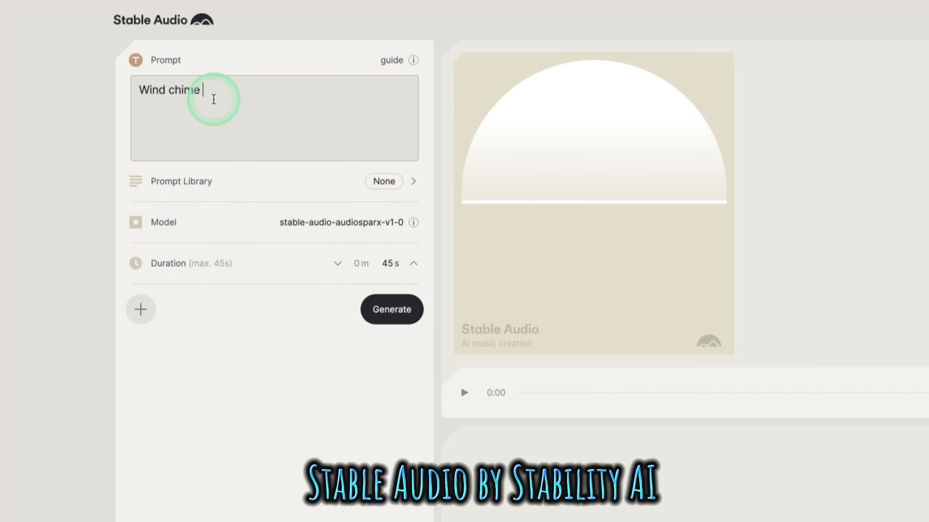
left_click(392, 309)
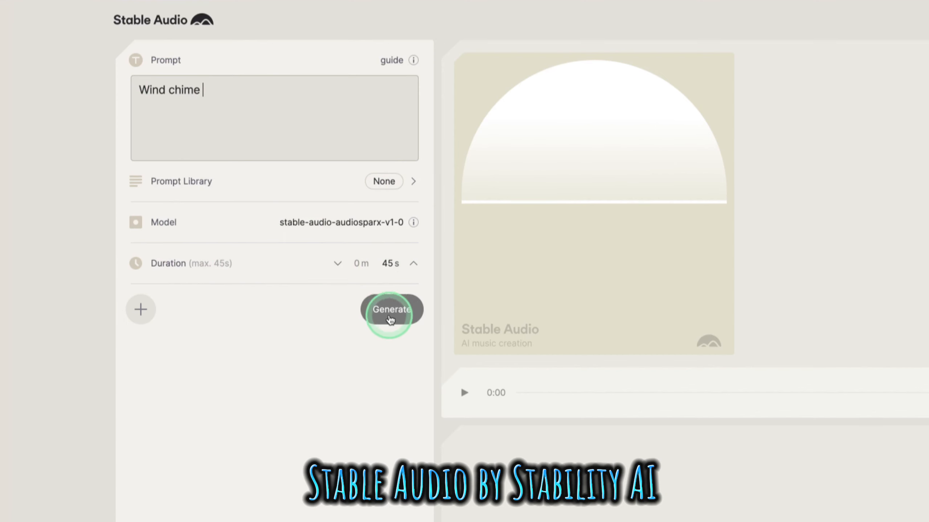
- Generate the 45-second Wind chime track and play it from partway through
left_click(391, 309)
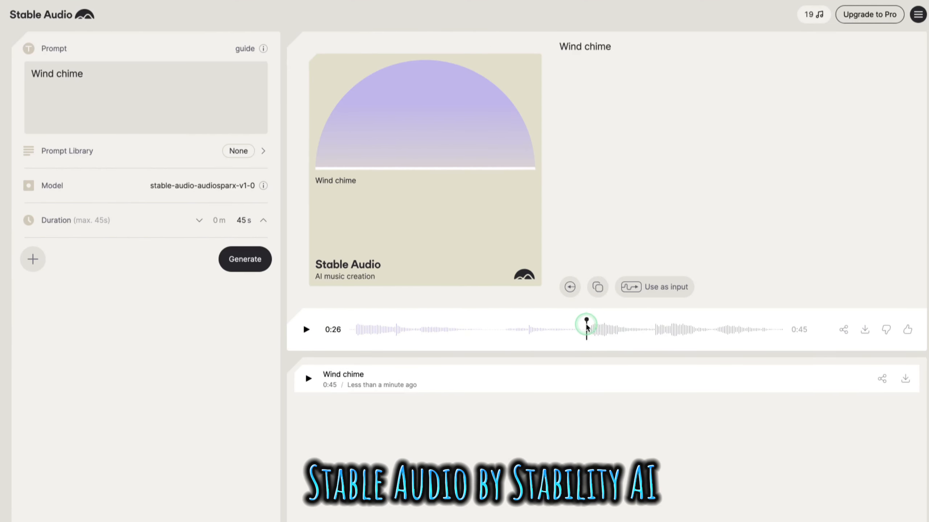
left_click(865, 330)
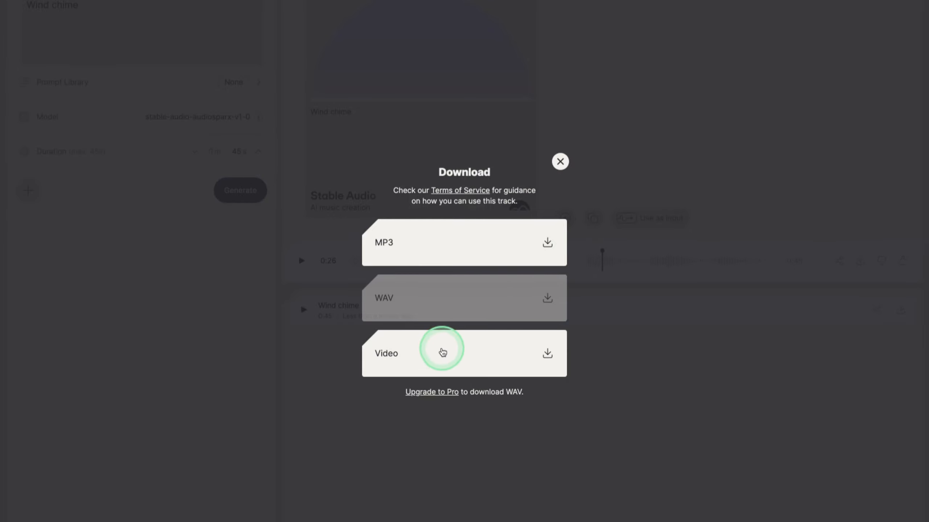
mouse_move(462, 383)
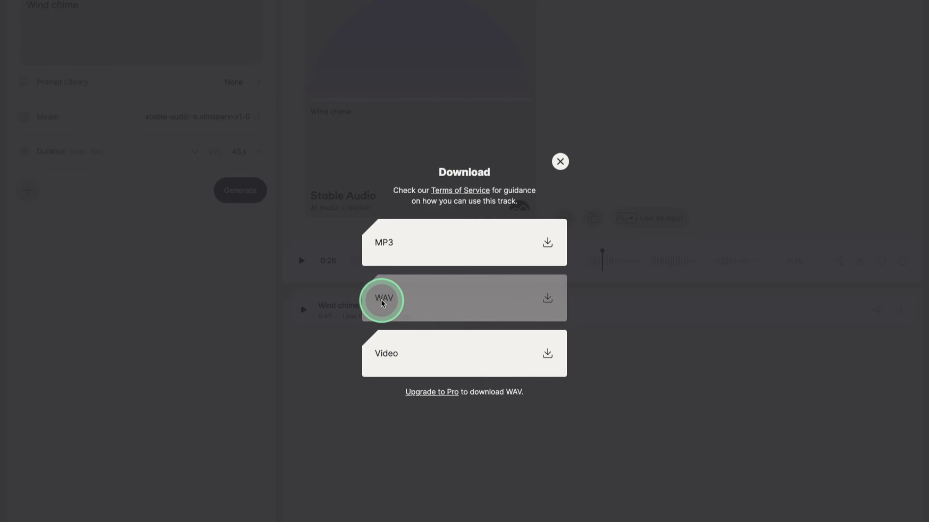
- Choose WAV as the download format for the Wind chime track
left_click(559, 161)
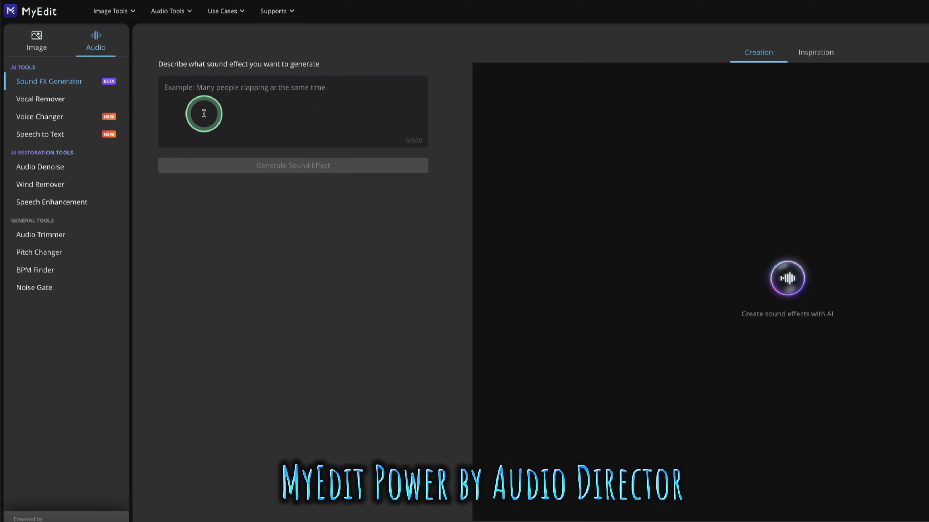
- Enter 'Wind chime' as the MyEdit sound effect description
left_click(184, 98)
type("Wind chime")
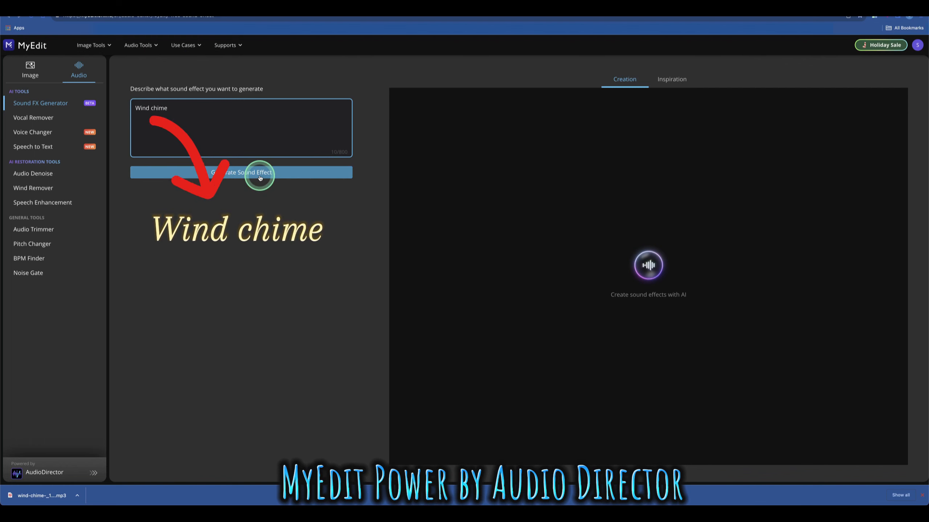
- Generate three Wind chime sound effects and download Sound 01
left_click(241, 172)
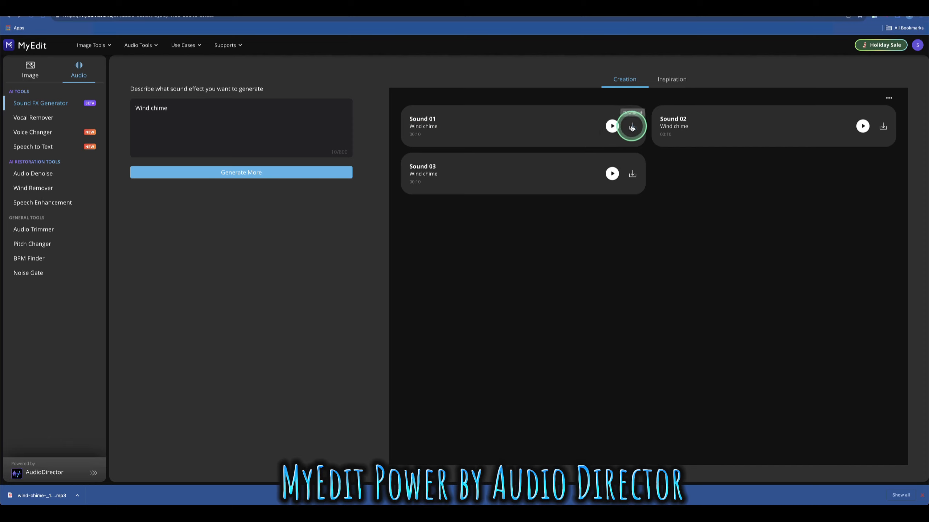
left_click(631, 126)
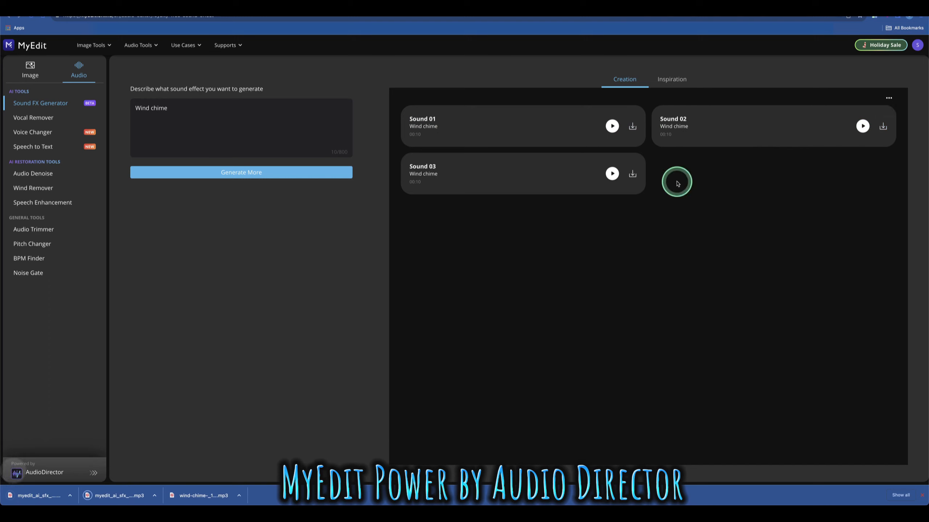